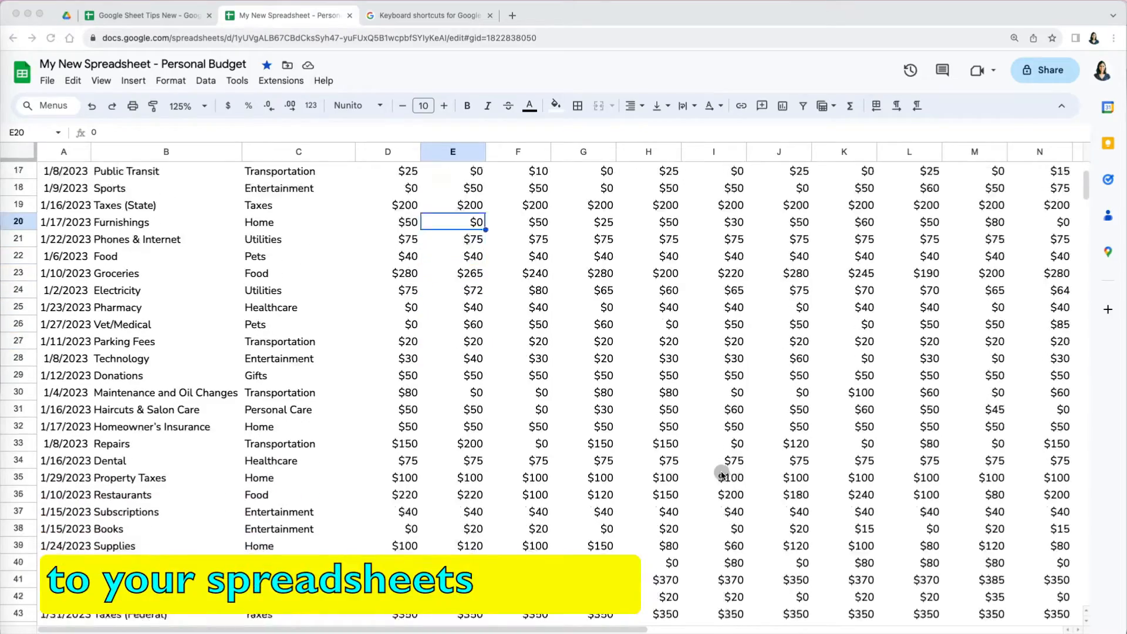
Move Category before EXPENSES so it becomes column B, keeping frozen columns and row shading.
{"action": "scroll", "scroll_direction": "down", "scroll_amount": 3}
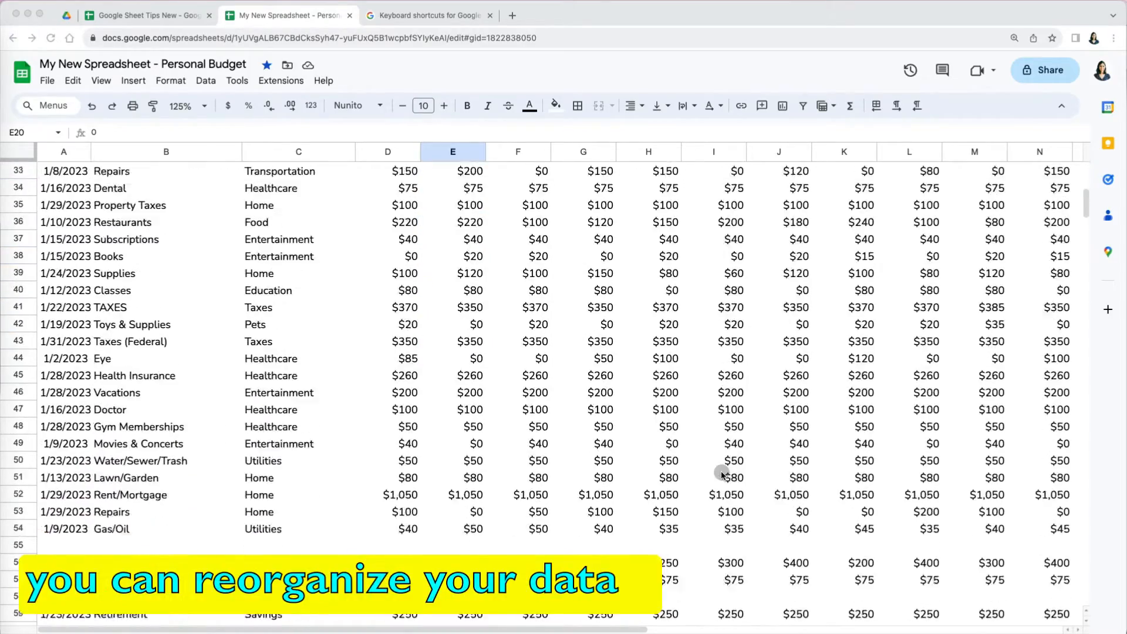
{"action": "scroll", "scroll_direction": "down", "scroll_amount": 3}
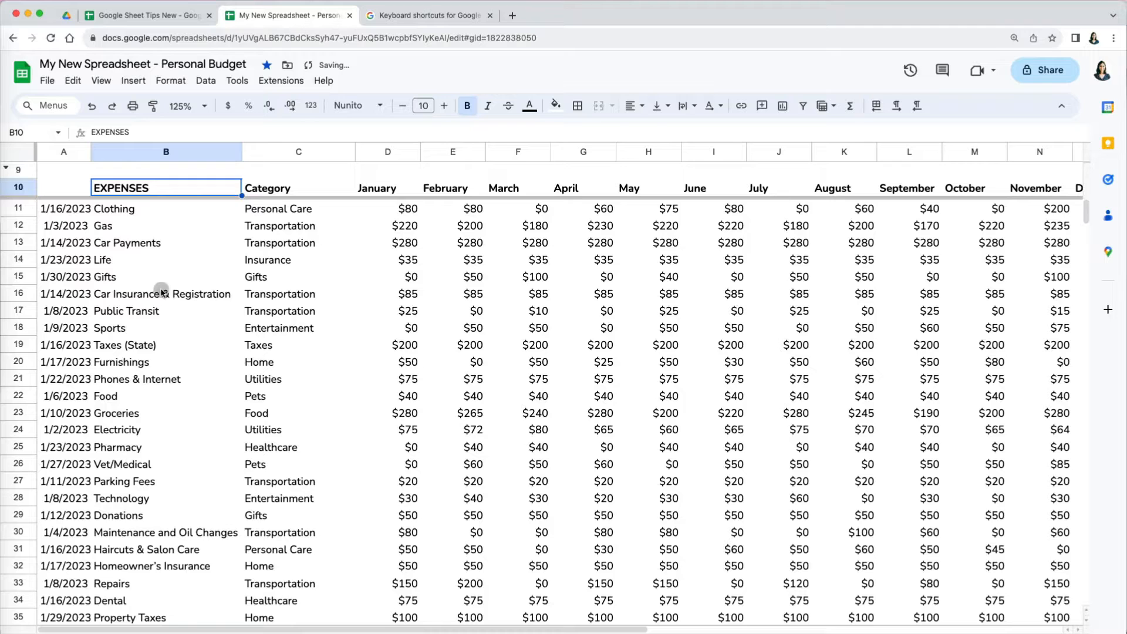
{"action": "left_click", "coordinate": [298, 151]}
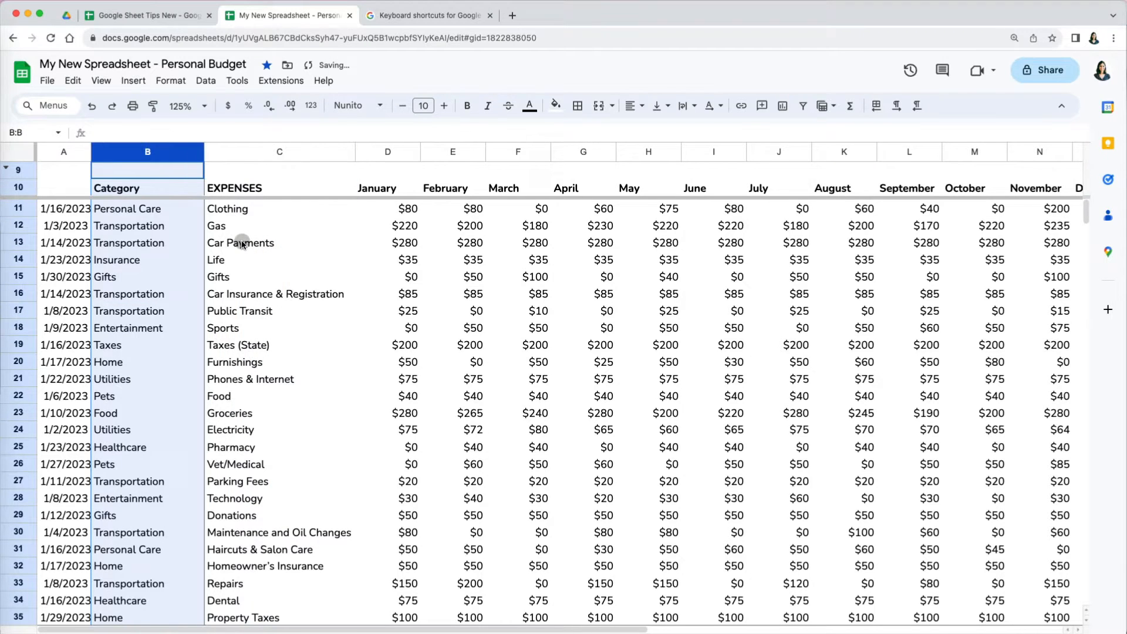
{"action": "left_click", "coordinate": [63, 242]}
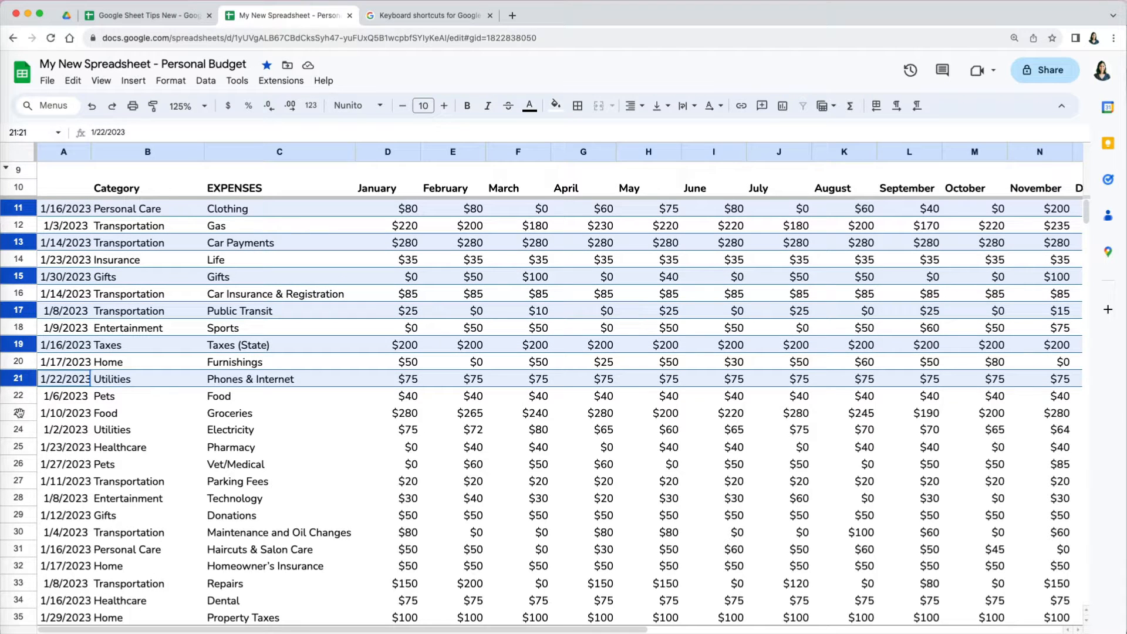
{"action": "left_click", "coordinate": [554, 106]}
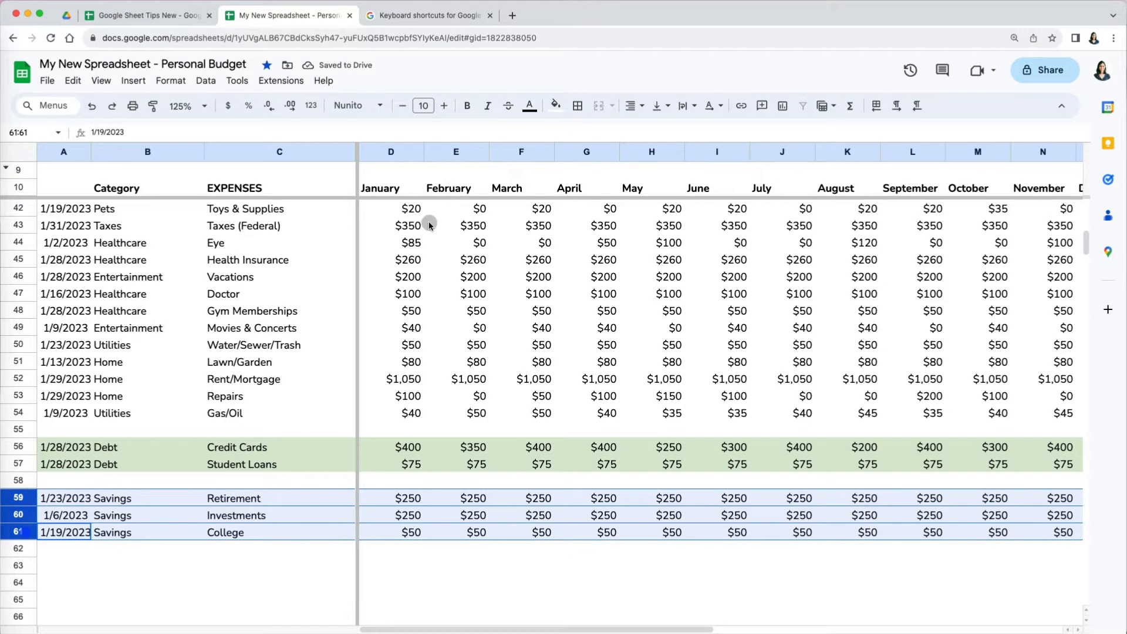
{"action": "left_click", "coordinate": [529, 564]}
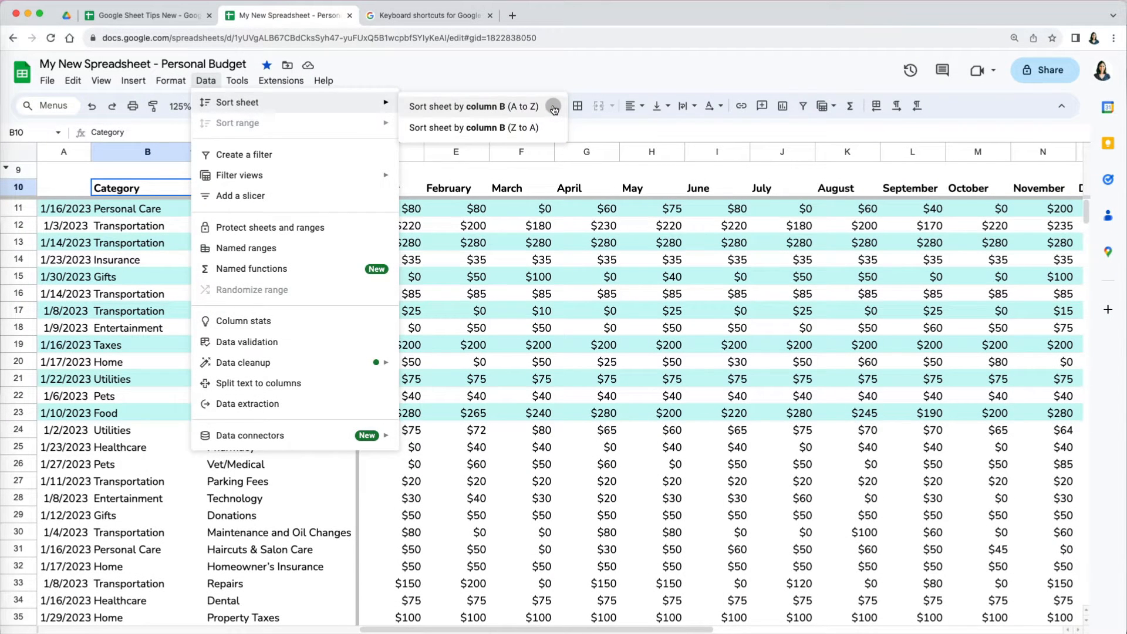
Sort the whole sheet by column B (Category) A to Z, pulling Debt and Savings rows in.
{"action": "left_click", "coordinate": [474, 106]}
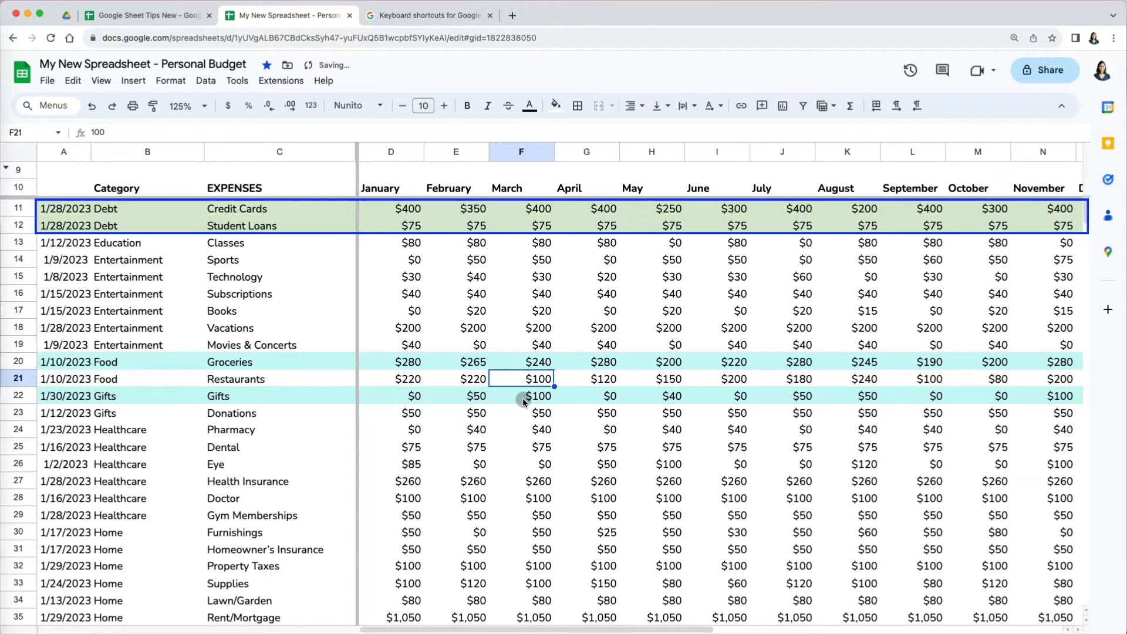
{"action": "scroll", "scroll_direction": "down", "scroll_amount": 3}
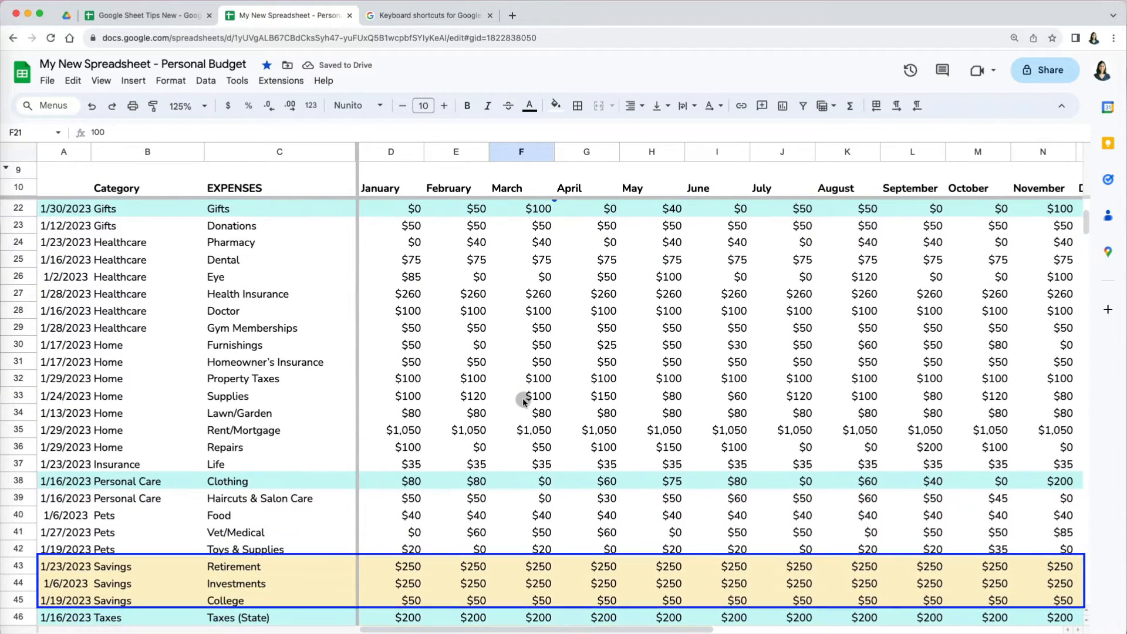
{"action": "scroll", "scroll_direction": "down", "scroll_amount": 3}
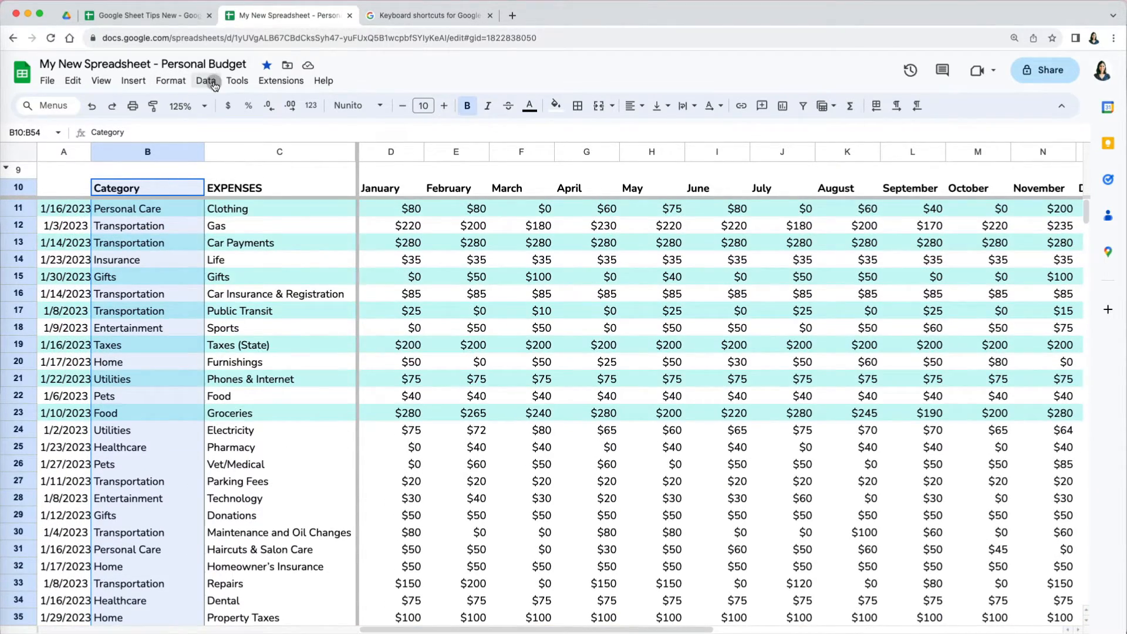
Sort the sheet by Category A to Z again via Data, then revert to the original order.
{"action": "left_click", "coordinate": [206, 80]}
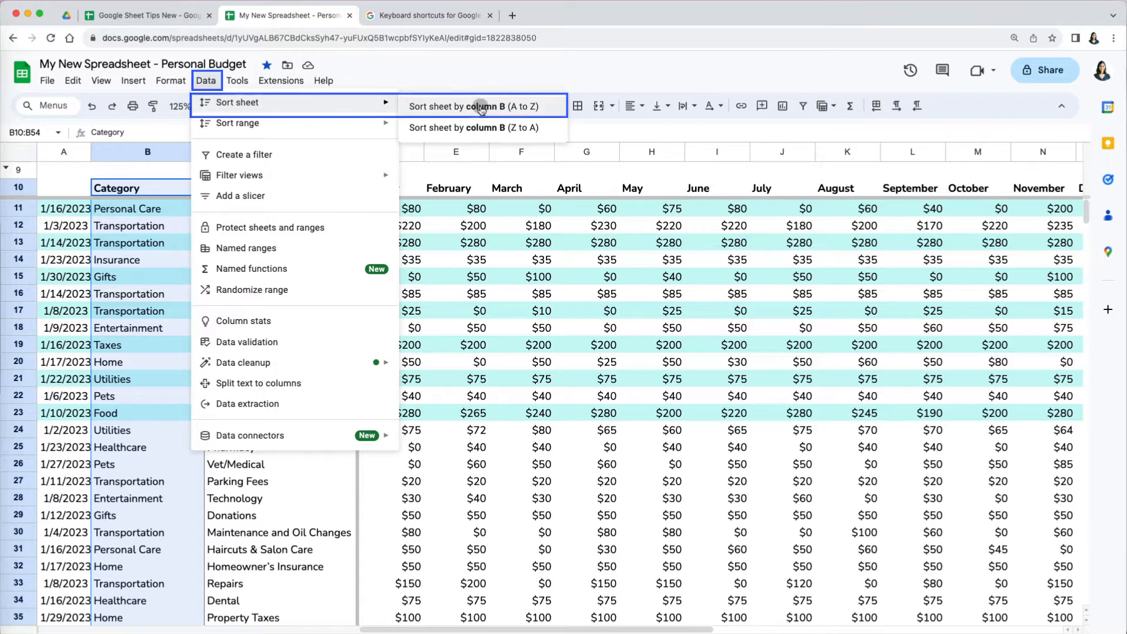
{"action": "left_click", "coordinate": [482, 106]}
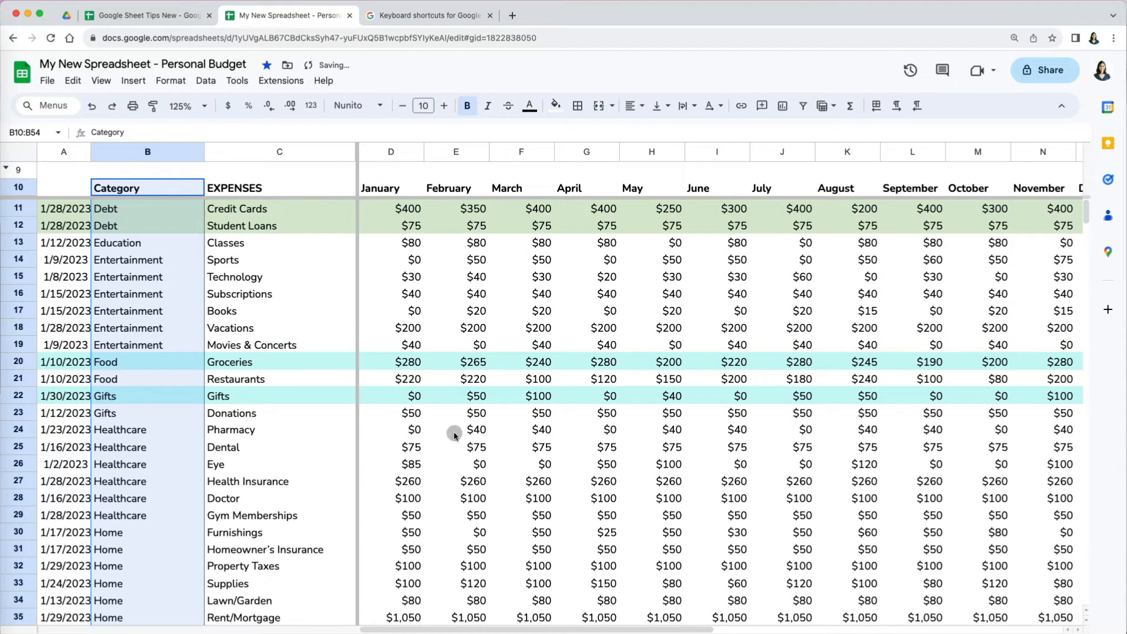
{"action": "scroll", "scroll_direction": "down", "scroll_amount": 3}
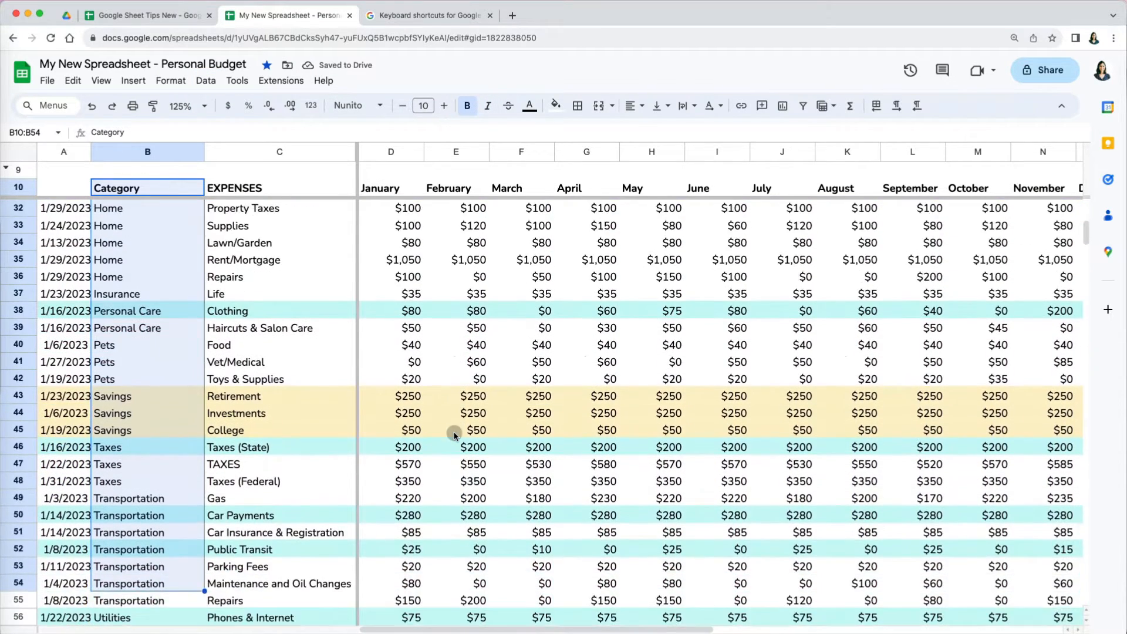
{"action": "scroll", "scroll_direction": "down", "scroll_amount": 3}
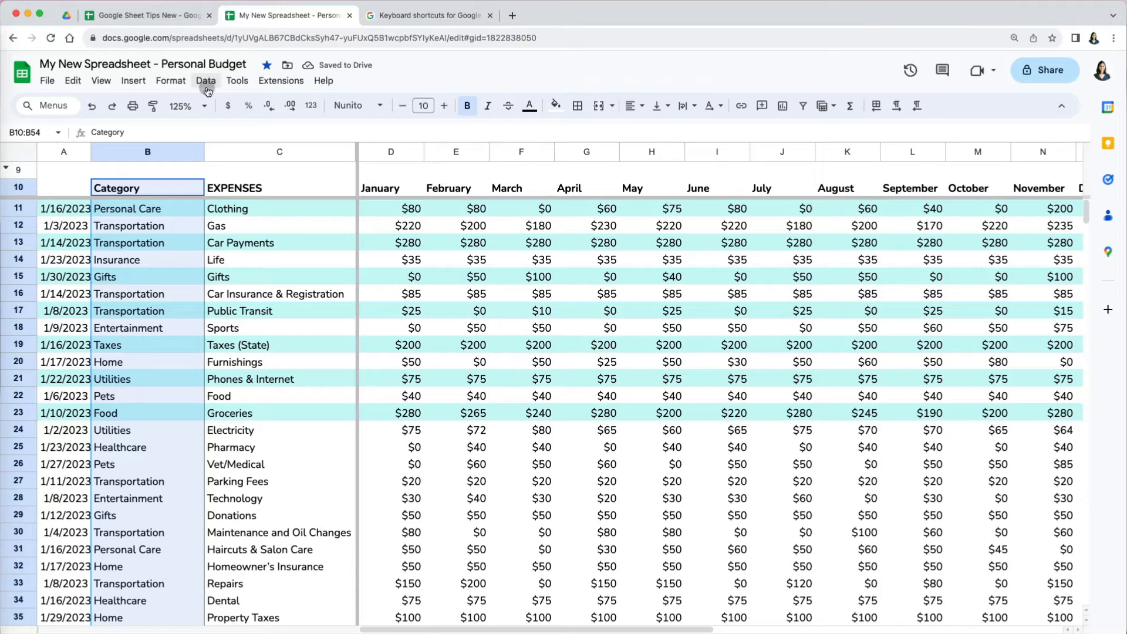
Sort only the selected Category cells B10:B54 A to Z, scrambling them against expenses.
{"action": "left_click", "coordinate": [207, 80]}
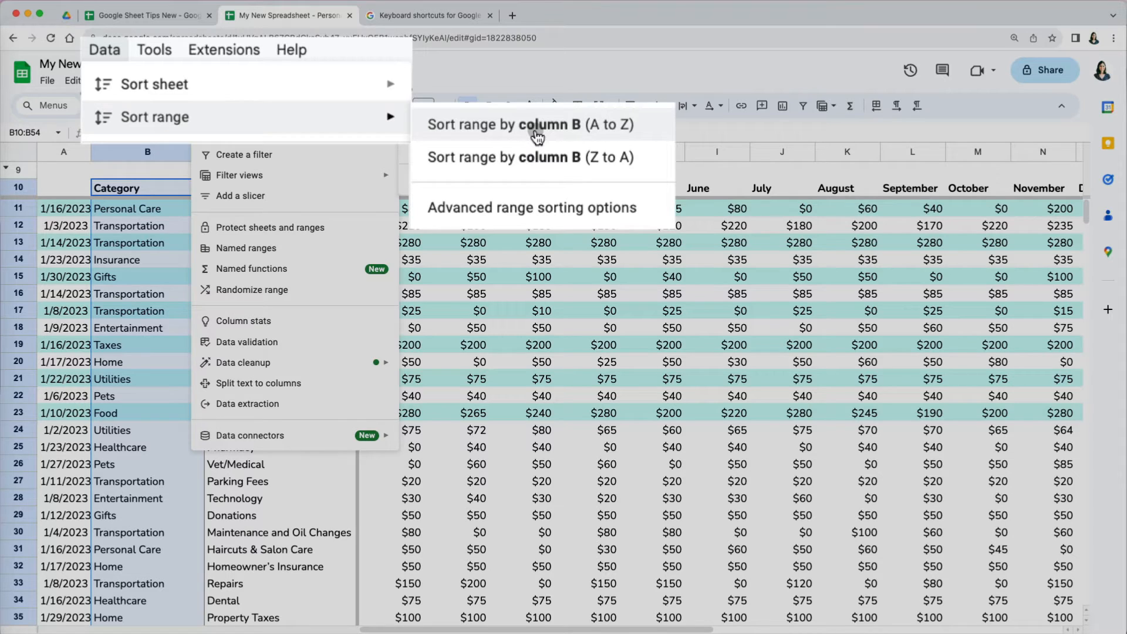
{"action": "left_click", "coordinate": [535, 125]}
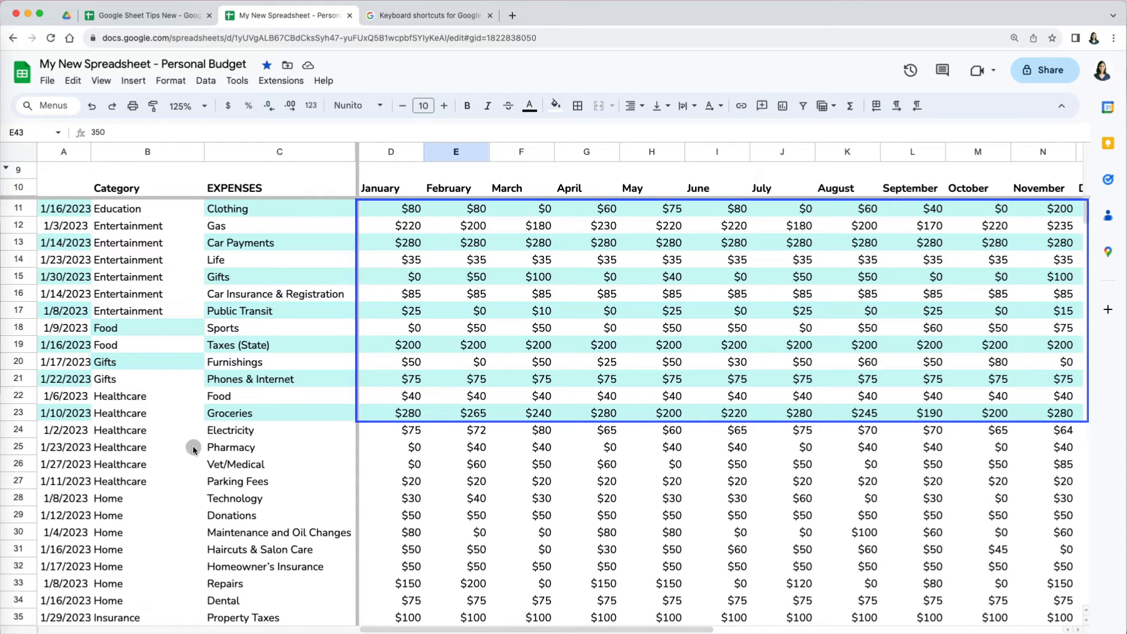
{"action": "scroll", "scroll_direction": "down", "scroll_amount": 3}
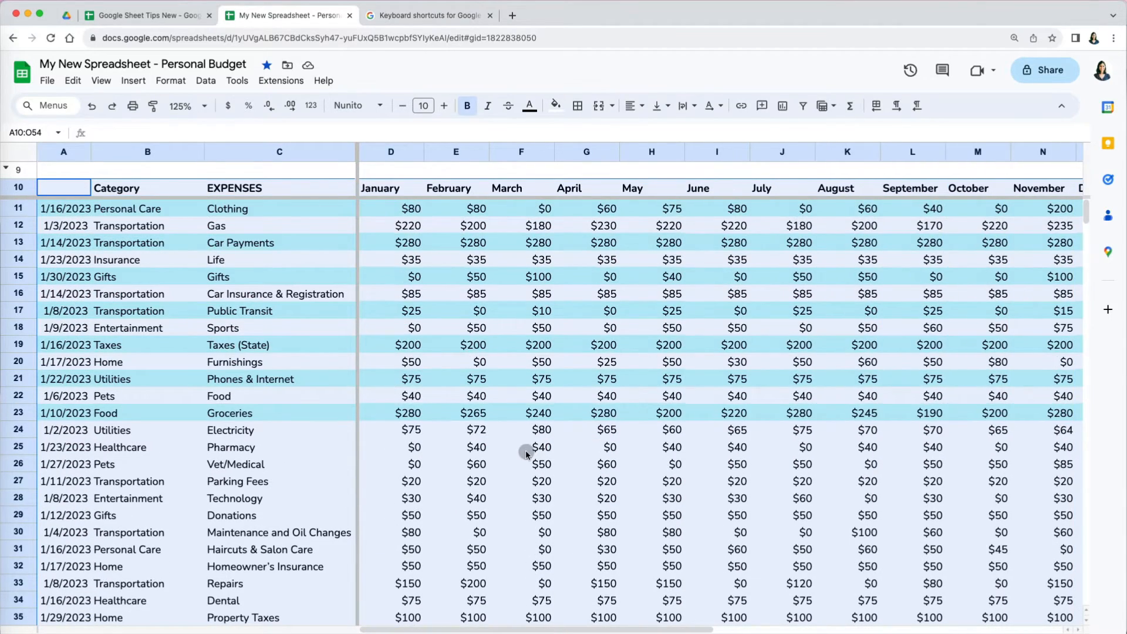
Range-sort the budget table by Category A to Z with the first row marked as a header.
{"action": "left_click", "coordinate": [206, 80]}
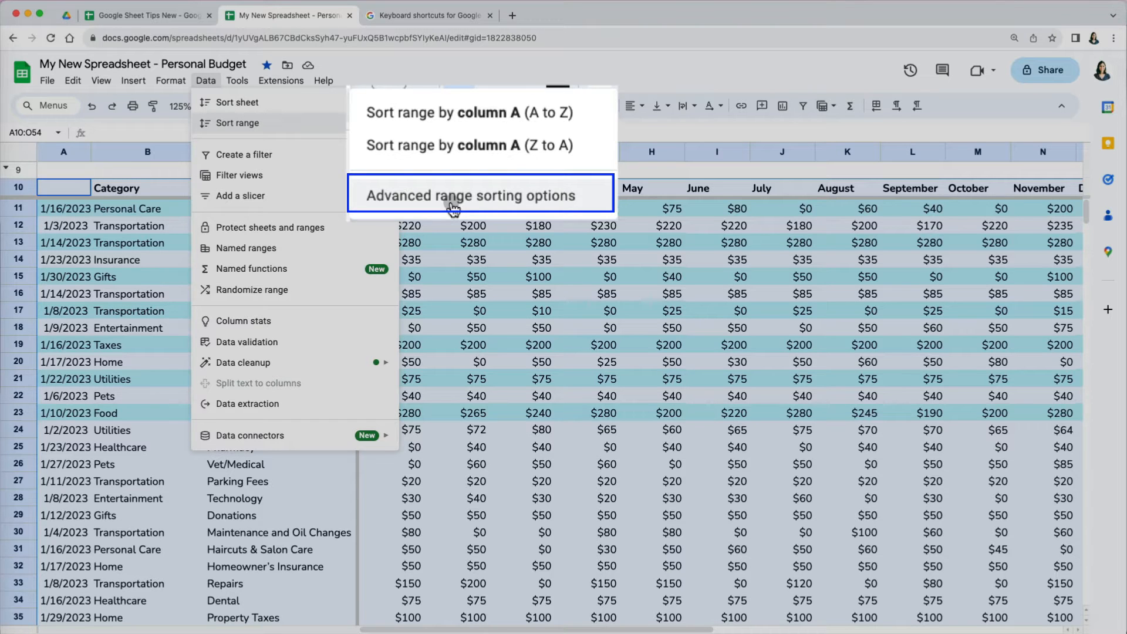
{"action": "left_click", "coordinate": [453, 195]}
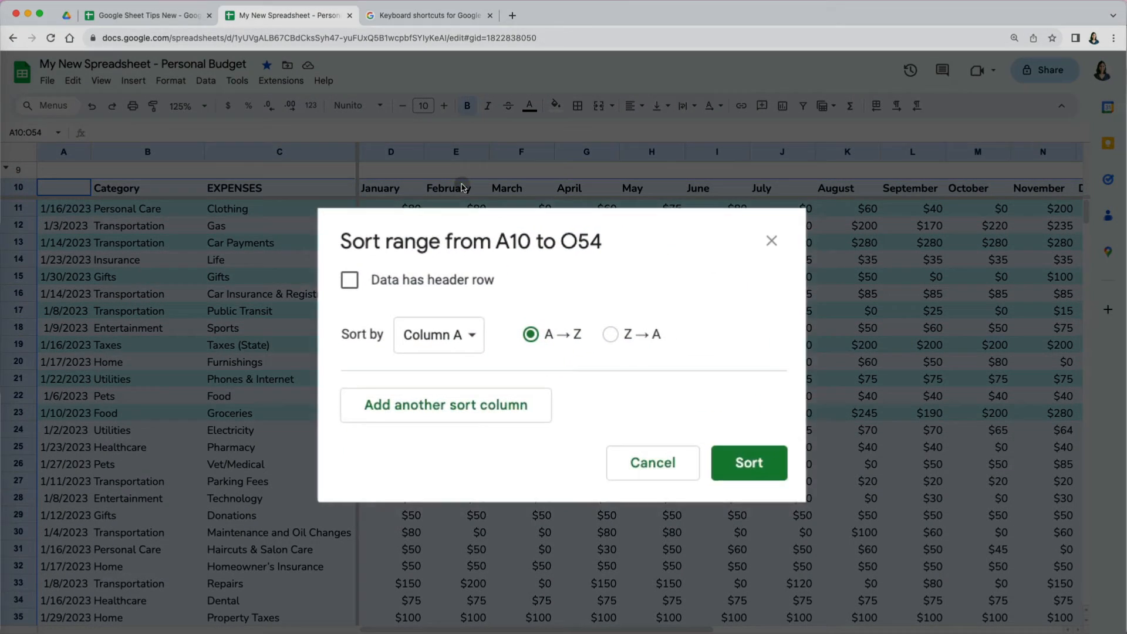
{"action": "left_click", "coordinate": [336, 276]}
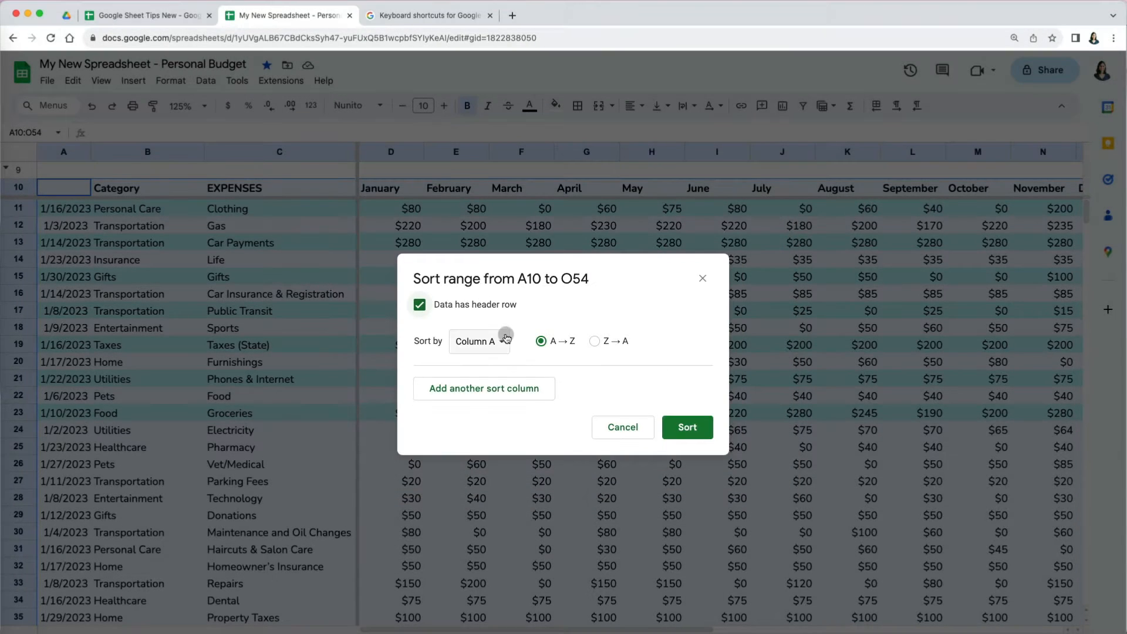
{"action": "left_click", "coordinate": [498, 341]}
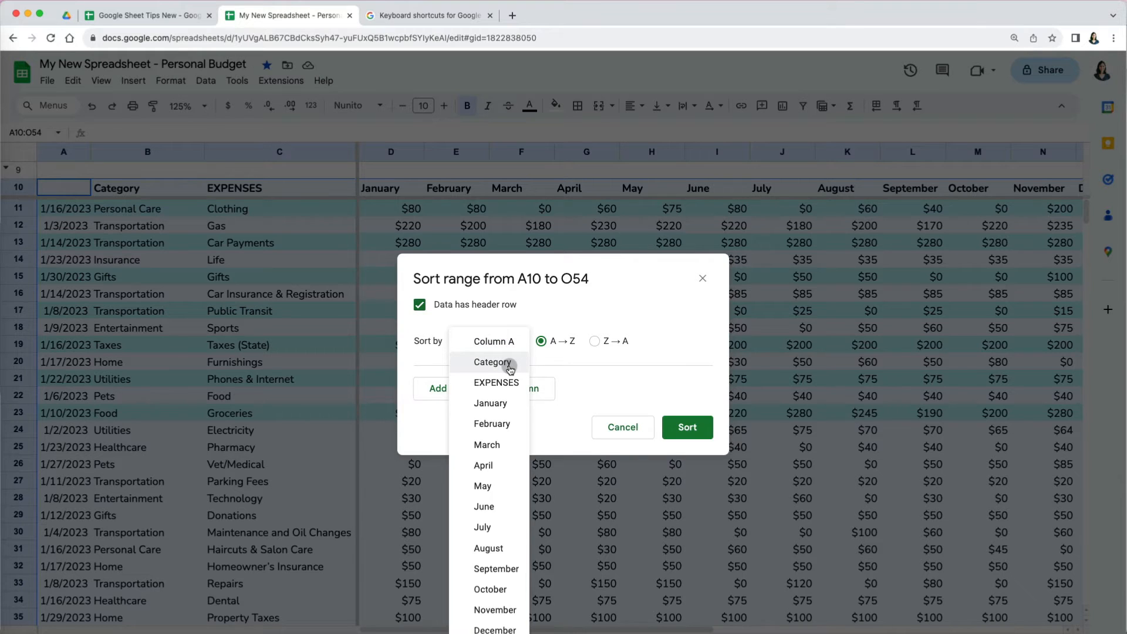
{"action": "left_click", "coordinate": [688, 427]}
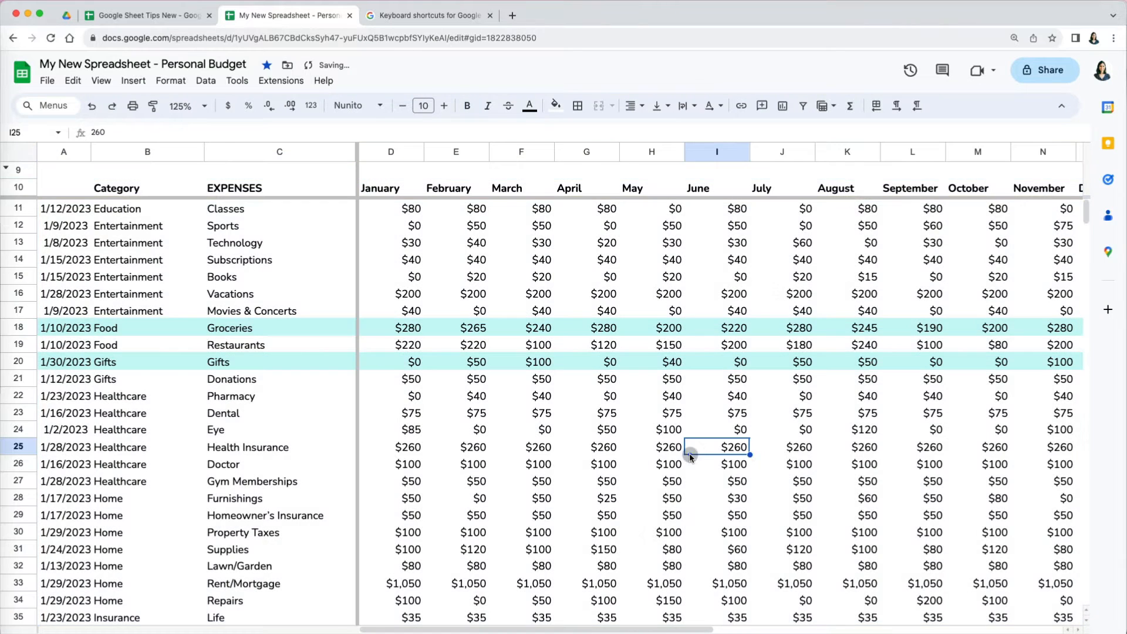
{"action": "scroll", "scroll_direction": "down", "scroll_amount": 3}
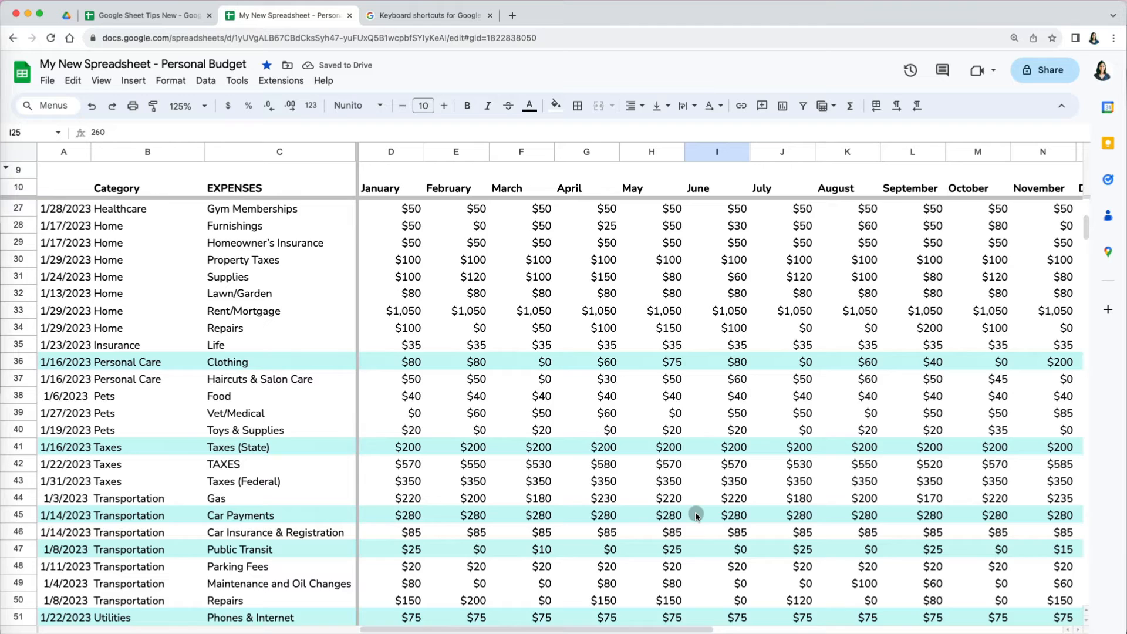
{"action": "scroll", "scroll_direction": "down", "scroll_amount": 3}
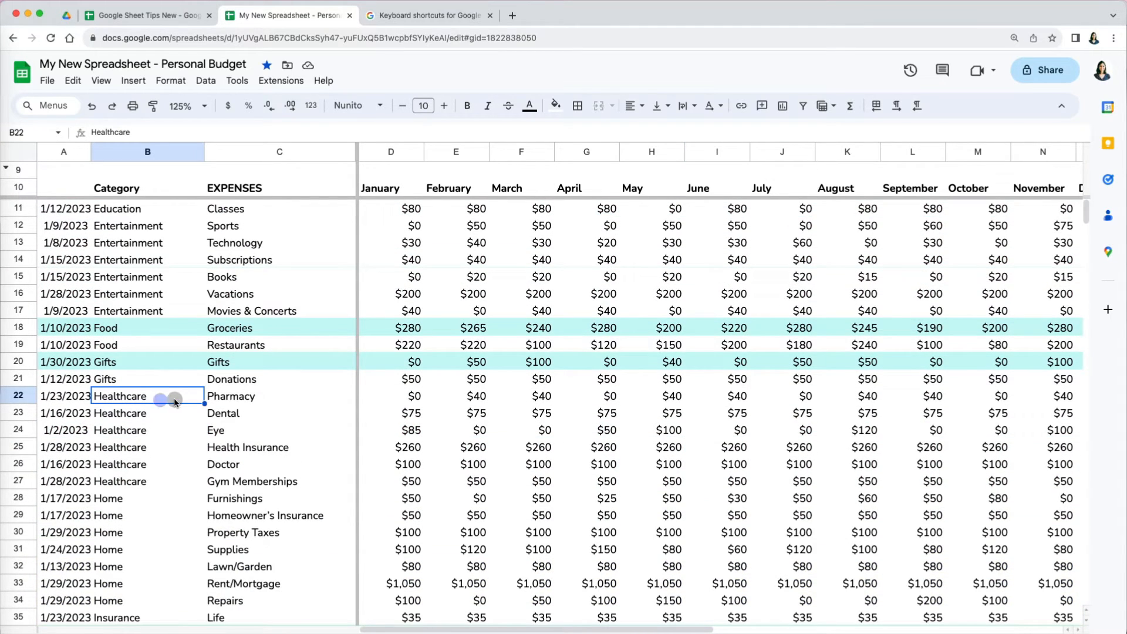
{"action": "left_click_drag", "start_coordinate": [148, 396], "coordinate": [148, 481]}
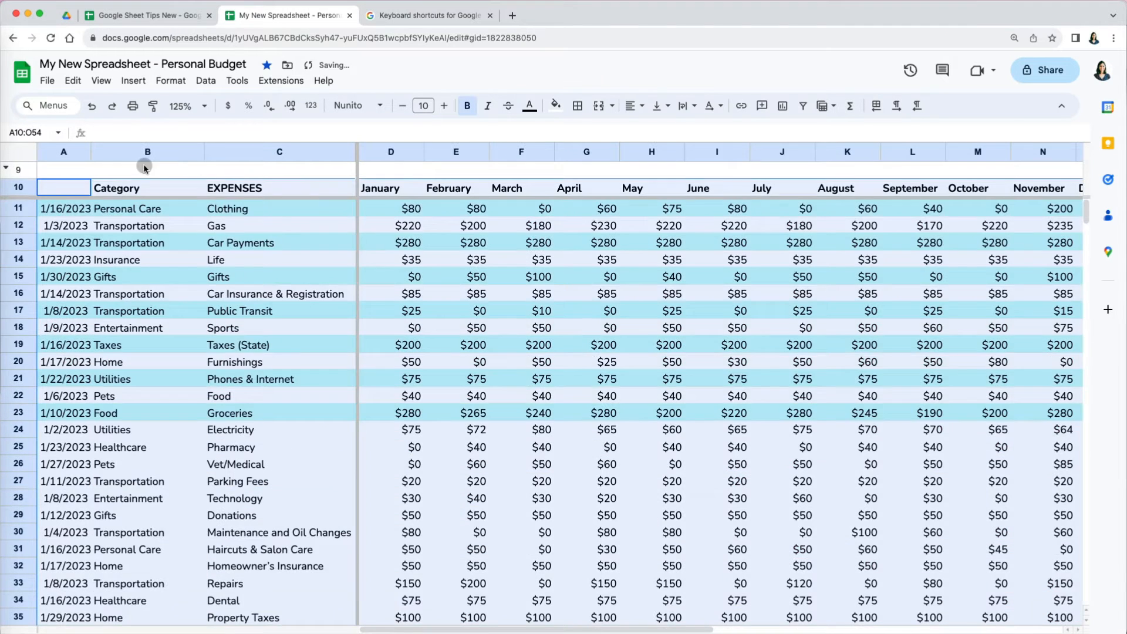
Range-sort by Category then EXPENSES, both A to Z, with row 10 as headers.
{"action": "left_click", "coordinate": [206, 80]}
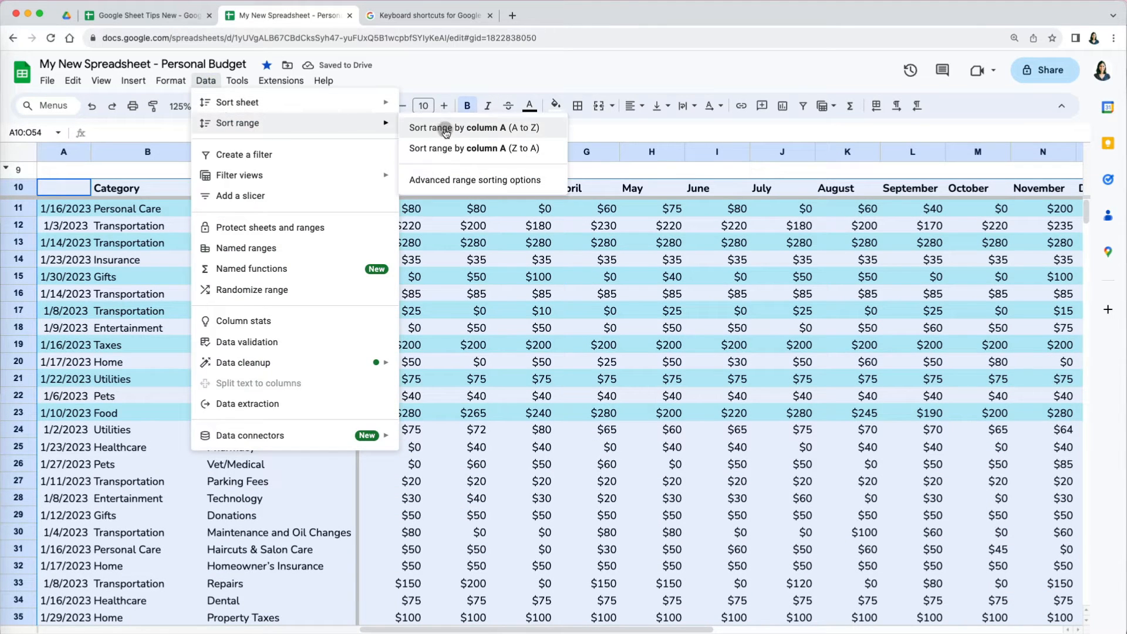
{"action": "left_click", "coordinate": [474, 180]}
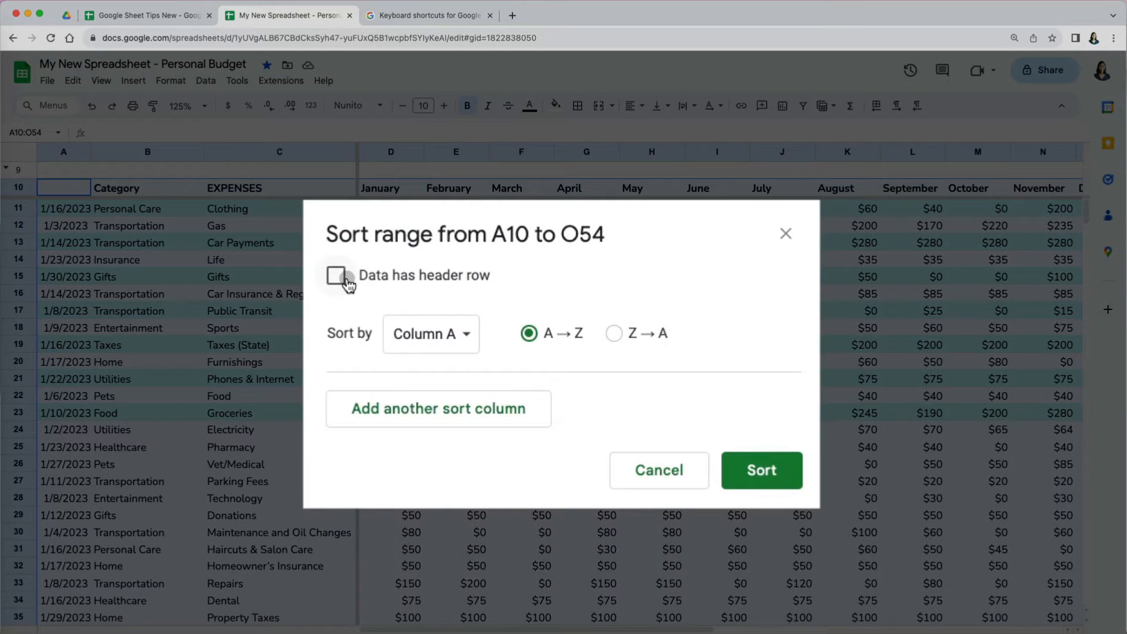
{"action": "left_click", "coordinate": [336, 276]}
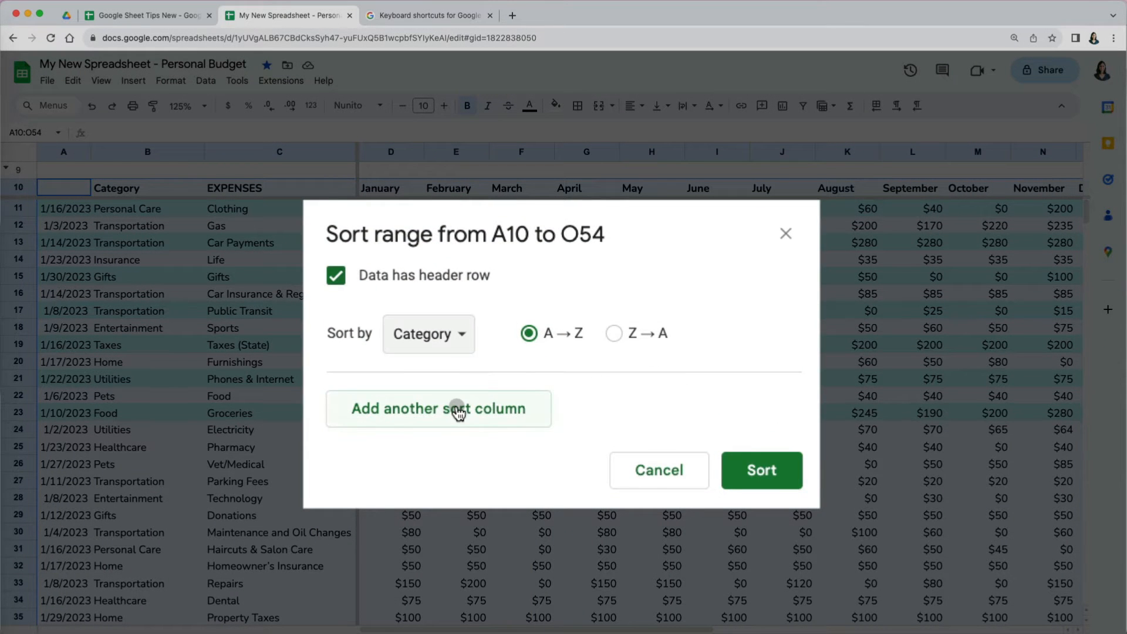
{"action": "left_click", "coordinate": [439, 408]}
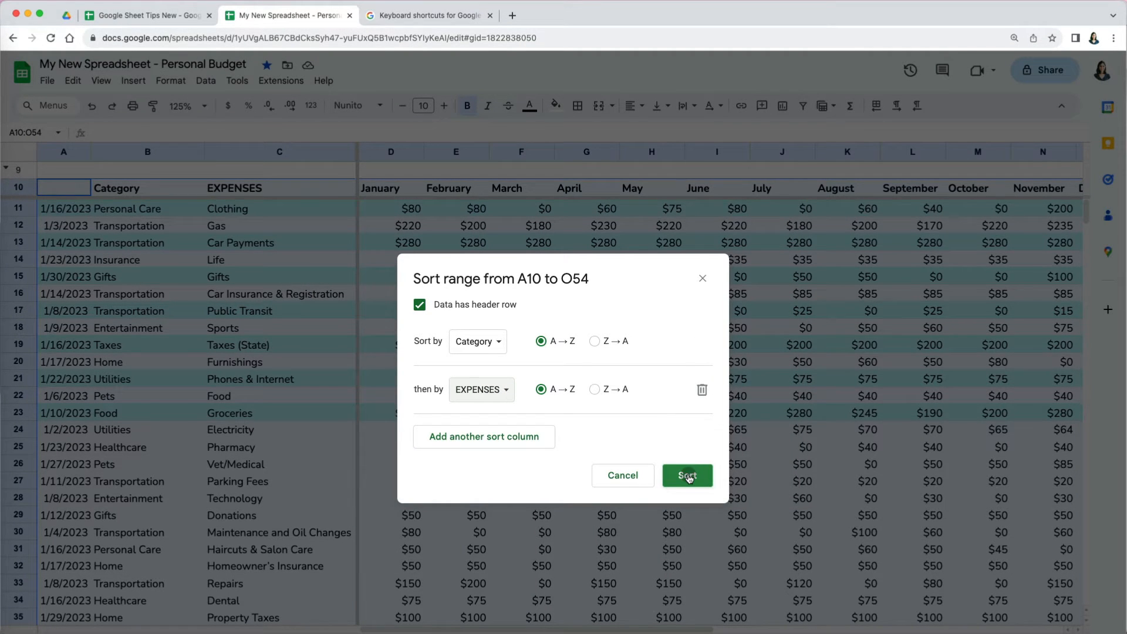
{"action": "left_click", "coordinate": [688, 475]}
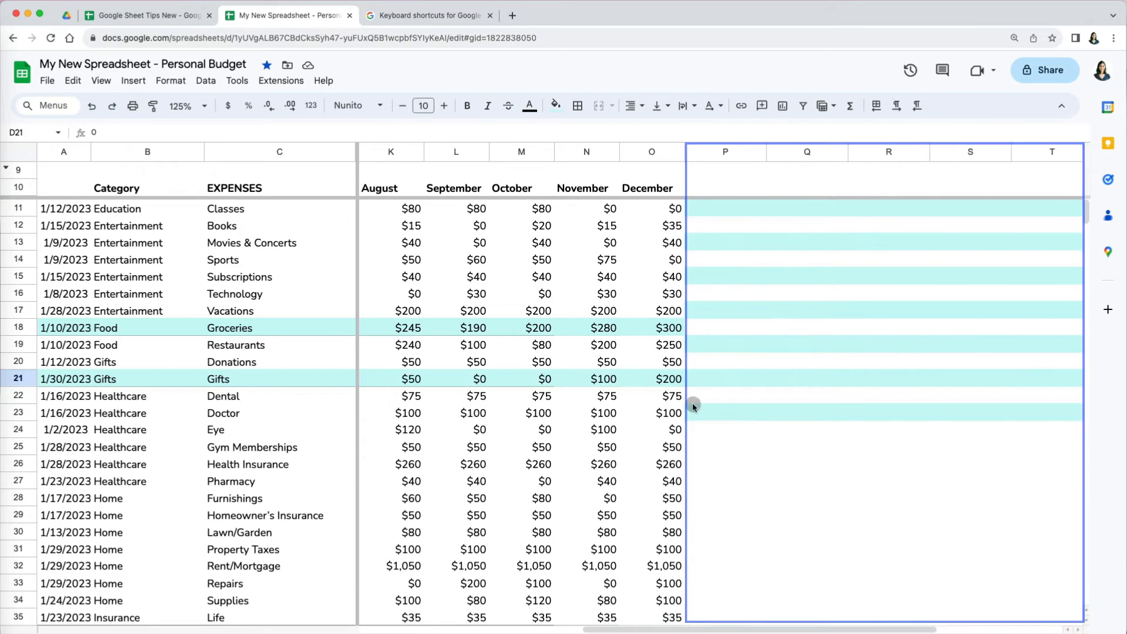
Range-sort A10:O54 by February amounts A to Z, header kept, placing $147 between $60 and $72.
{"action": "left_click", "coordinate": [206, 80]}
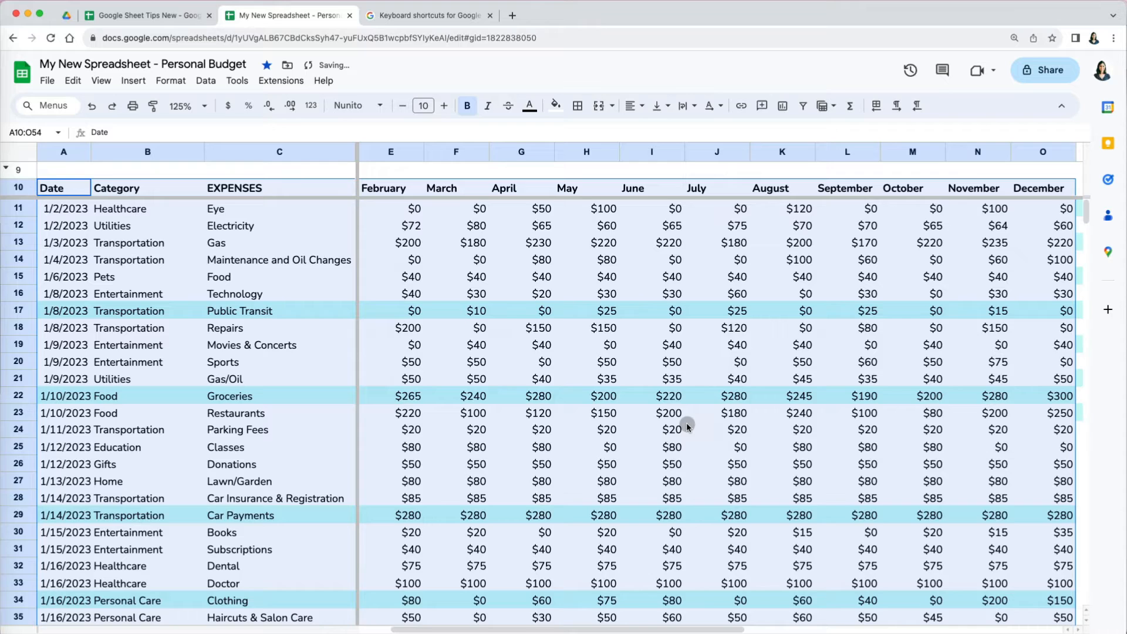
{"action": "left_click", "coordinate": [206, 80]}
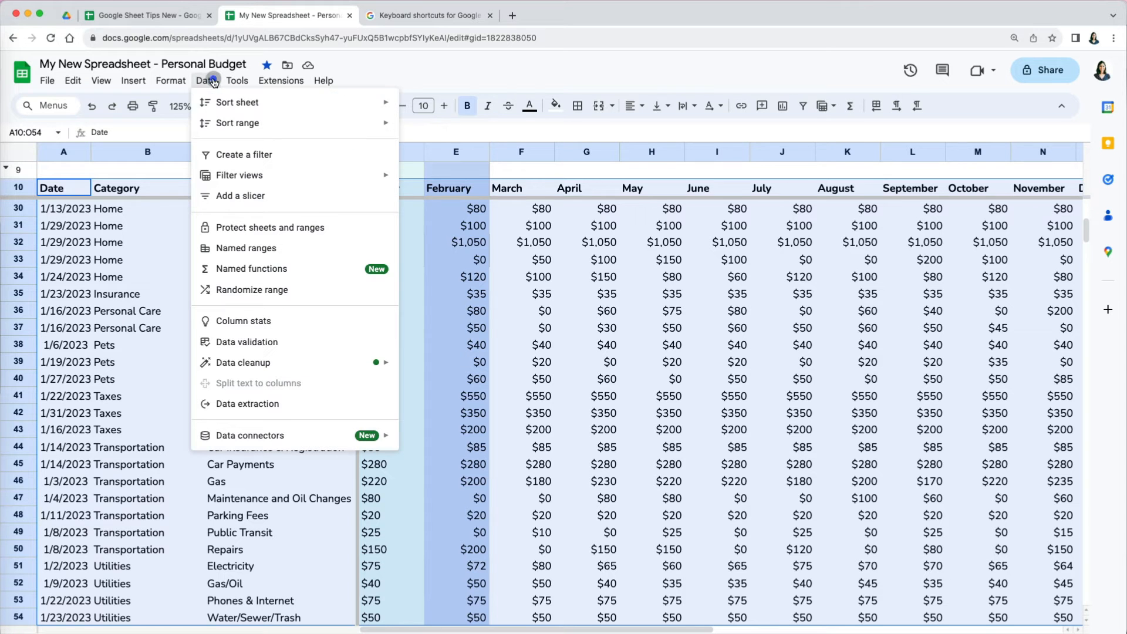
{"action": "left_click", "coordinate": [237, 123]}
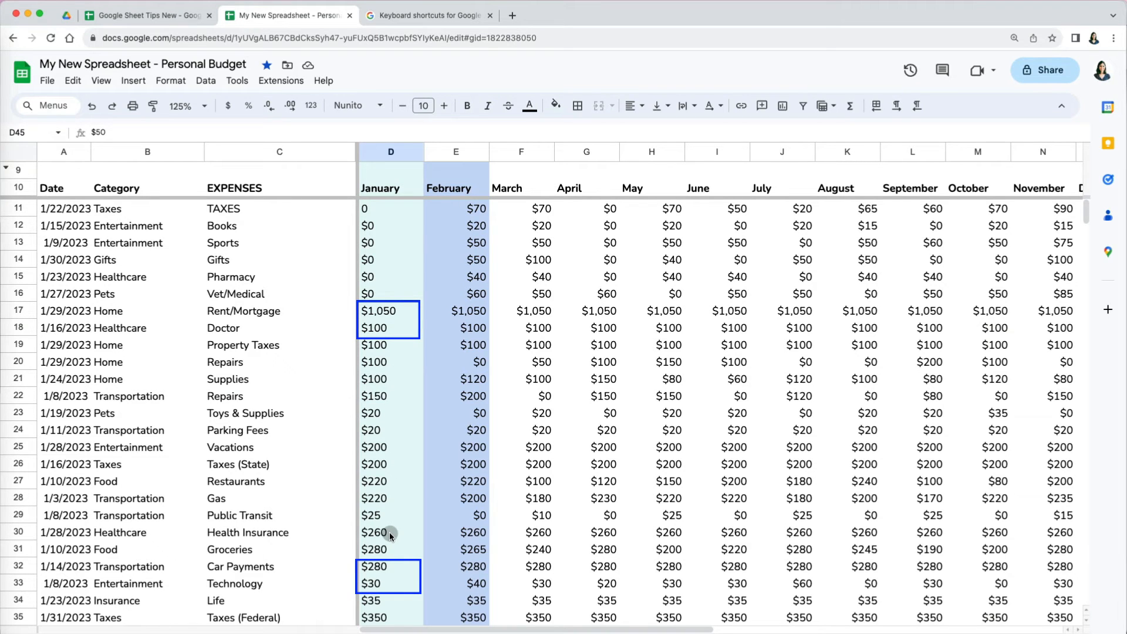
{"action": "scroll", "scroll_direction": "down", "scroll_amount": 3}
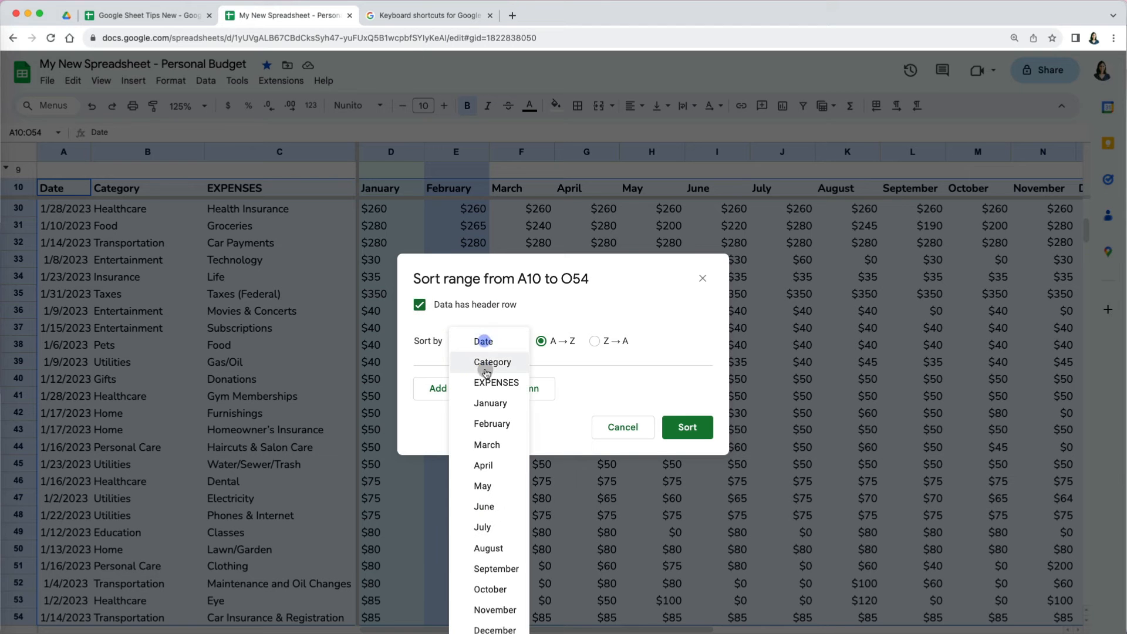
{"action": "left_click", "coordinate": [491, 424]}
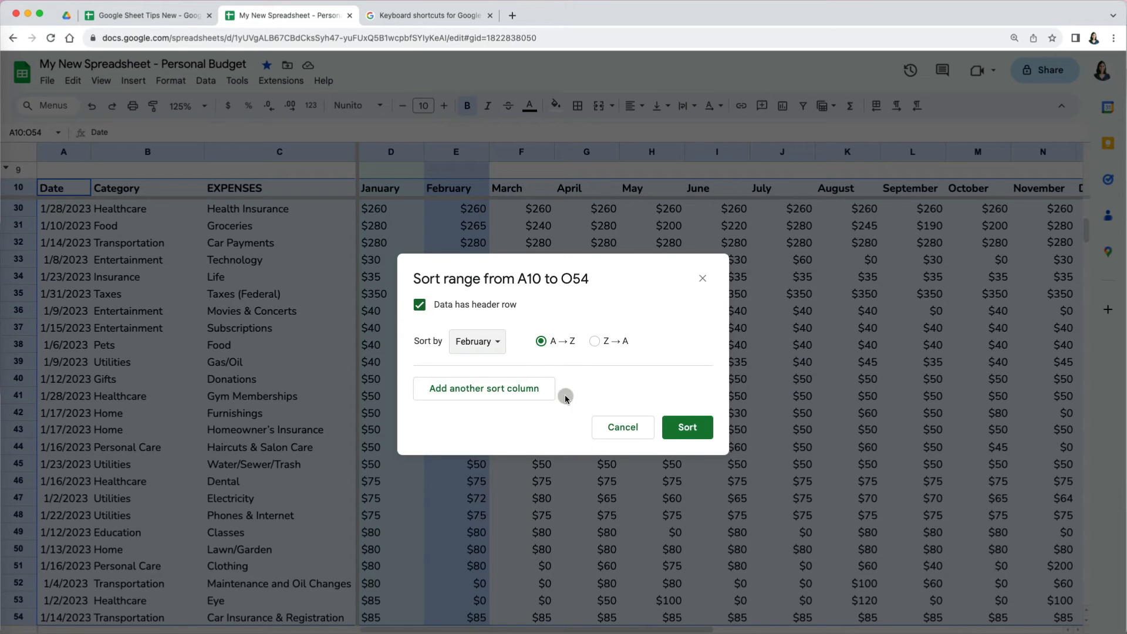
{"action": "left_click", "coordinate": [687, 427]}
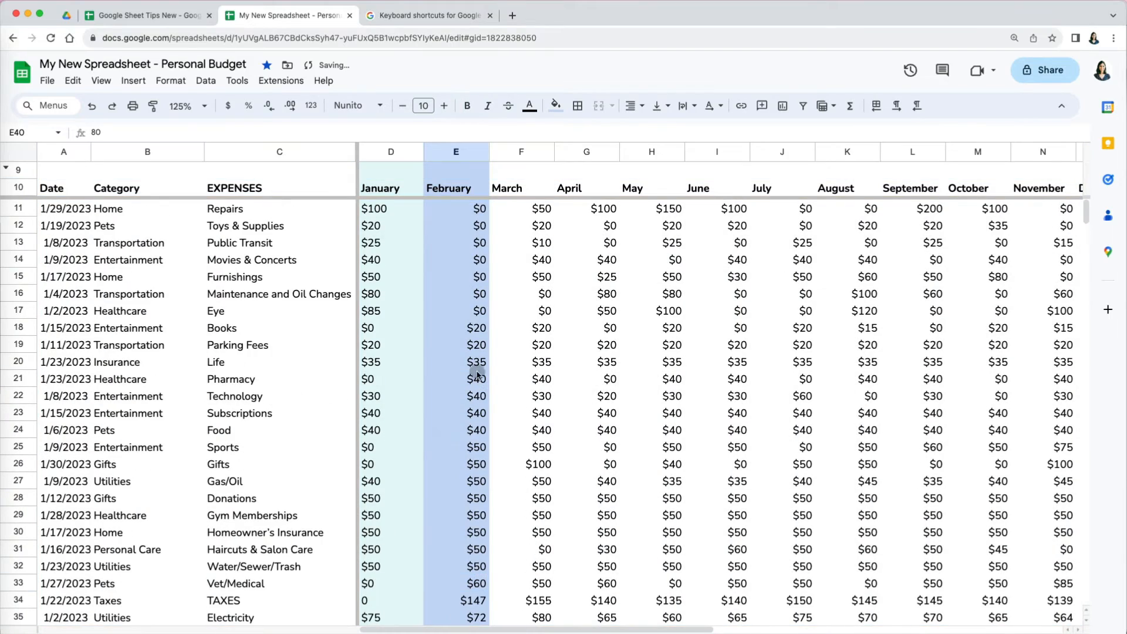
Enter =TYPE() checks on January and February amounts (2 and 1) and inspect January's number format.
{"action": "type", "text": "="}
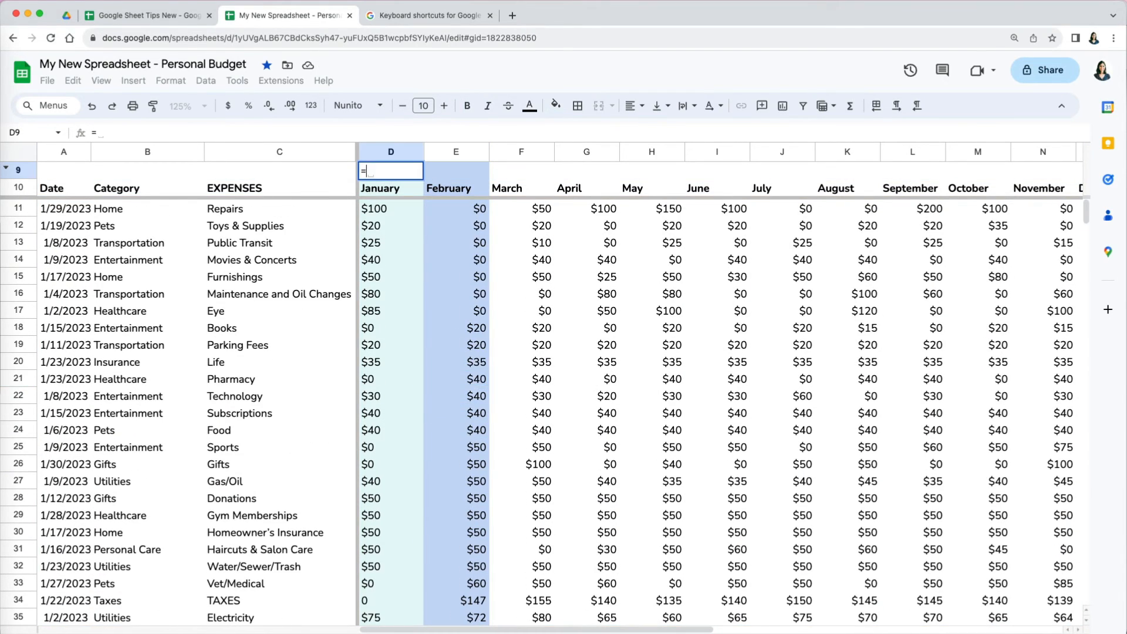
{"action": "type", "text": "type("}
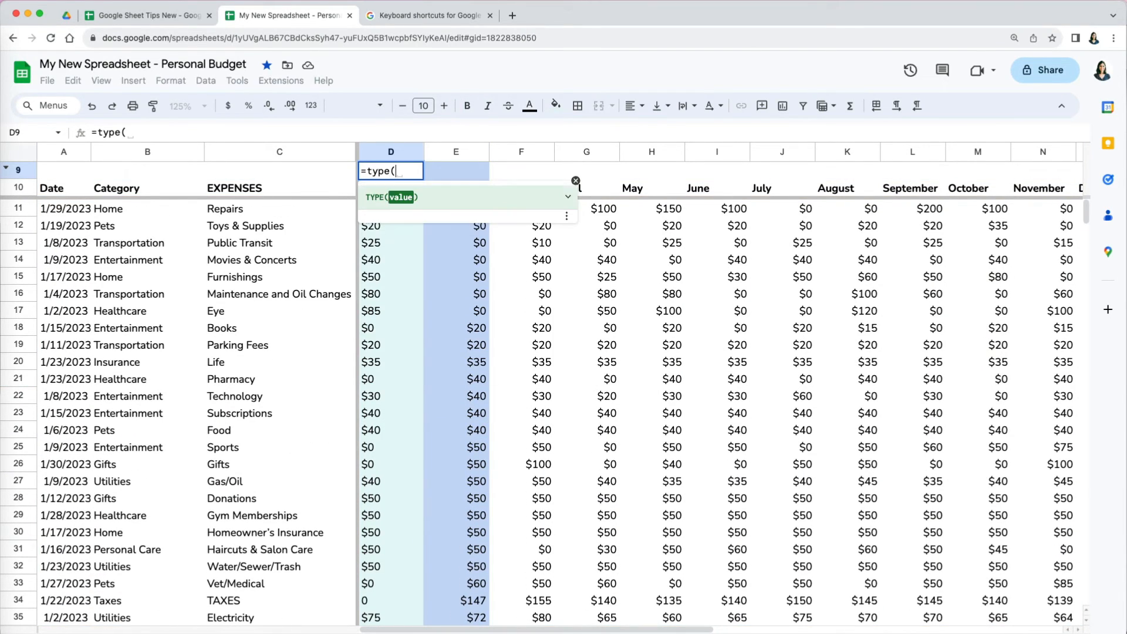
{"action": "left_click", "coordinate": [390, 209]}
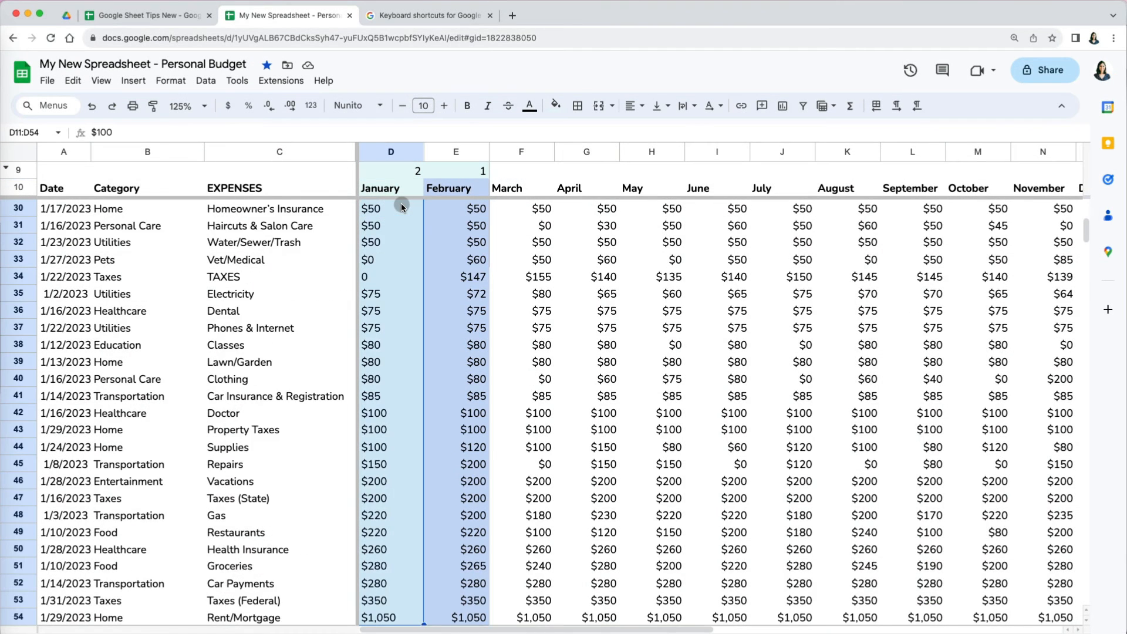
{"action": "left_click", "coordinate": [171, 81]}
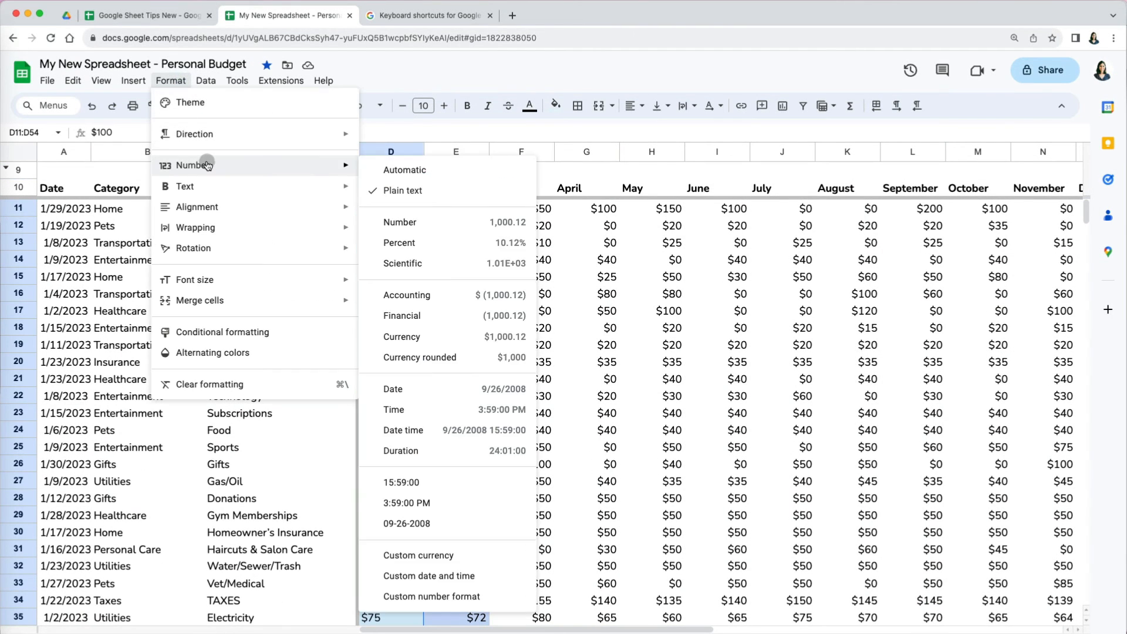